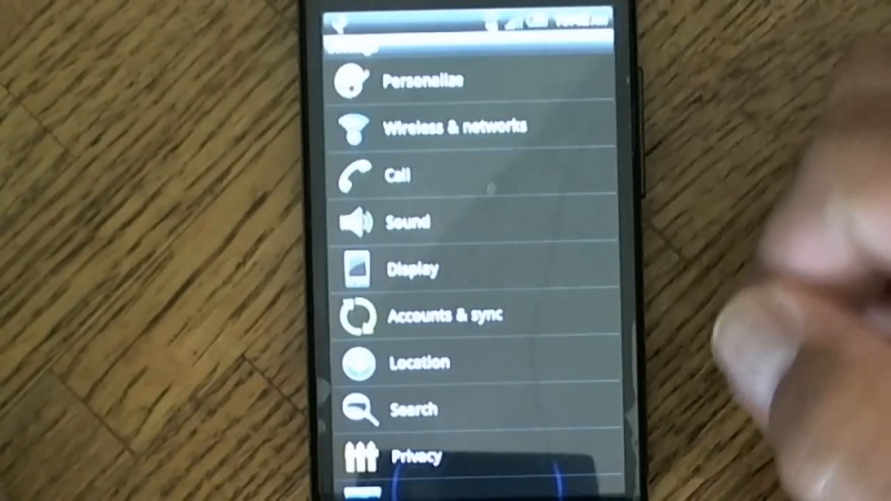
- Browse Wireless & networks options (Wi-Fi, Bluetooth, Sprint Hotspot, 4G) and go back
left_click(452, 126)
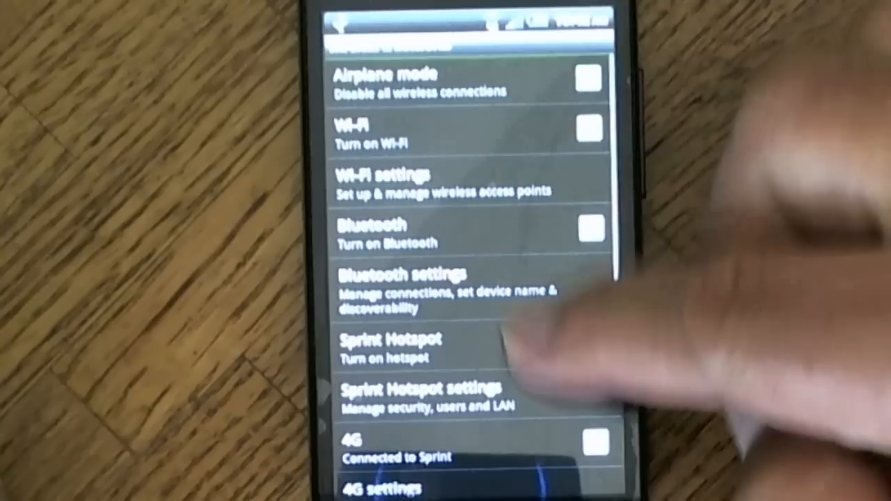
scroll("down", 3)
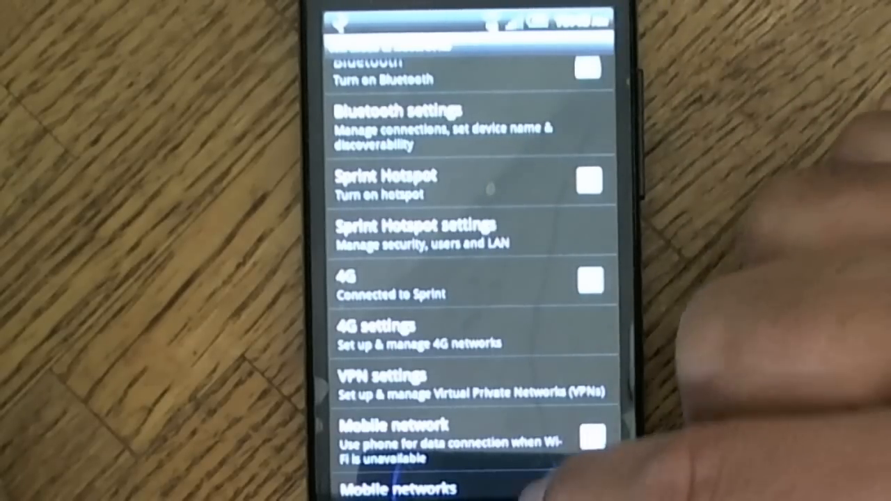
key("back")
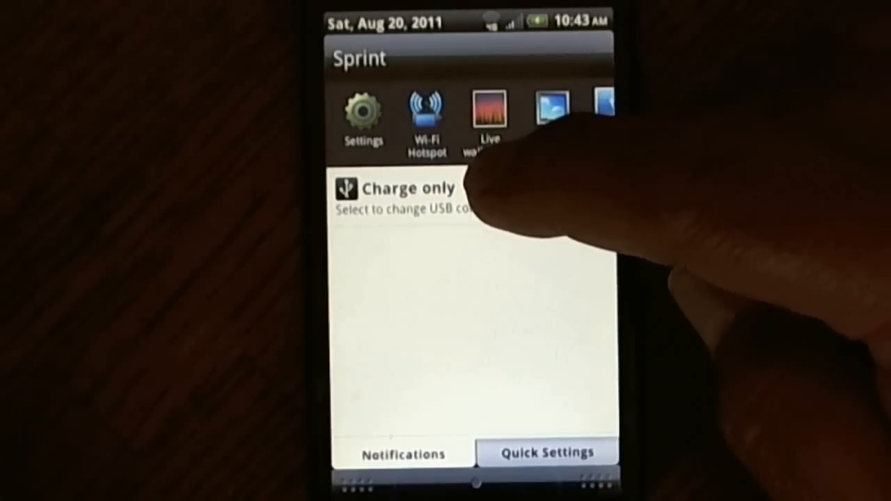
- Review USB connection types from the notification, keep Charge only and confirm with Done
left_click(404, 198)
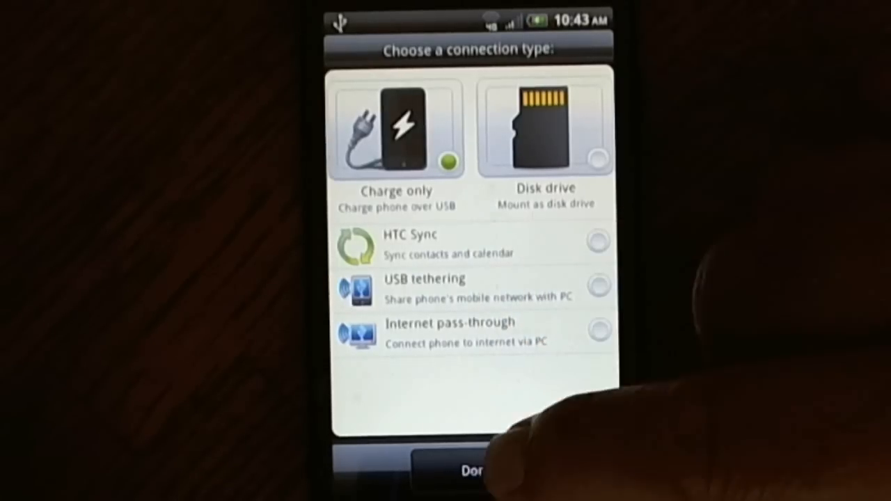
left_click(466, 471)
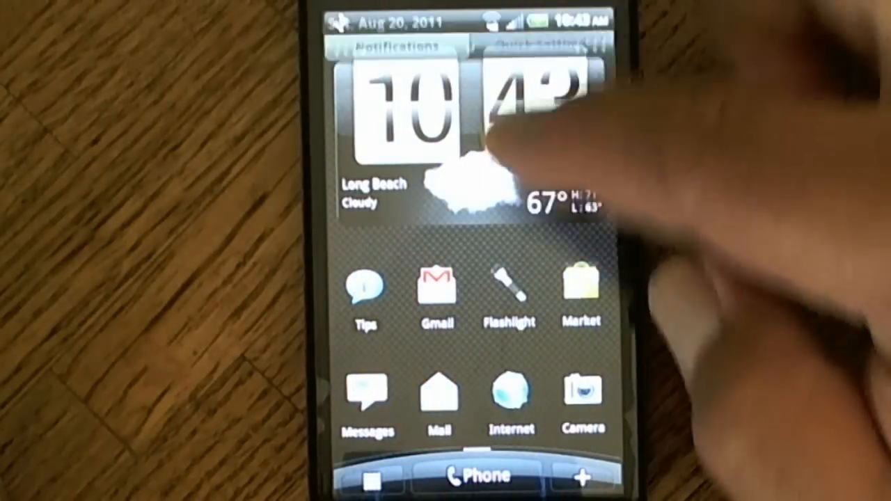
left_click(536, 45)
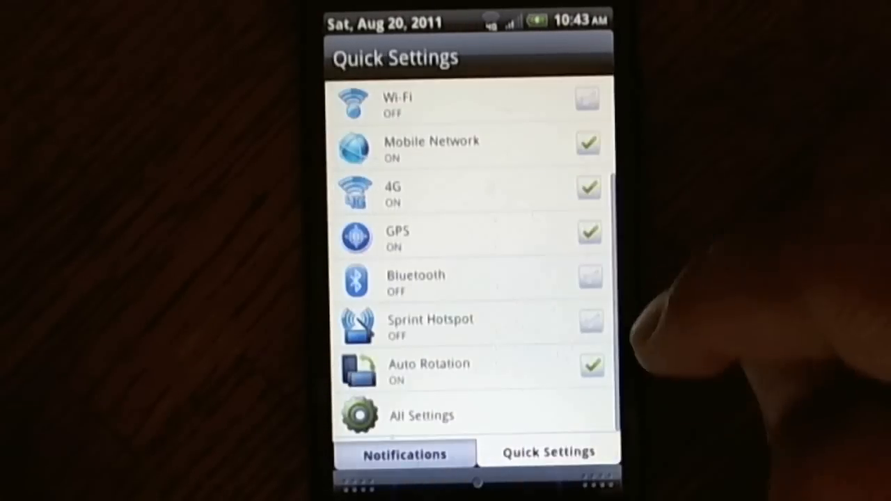
scroll("down", 3)
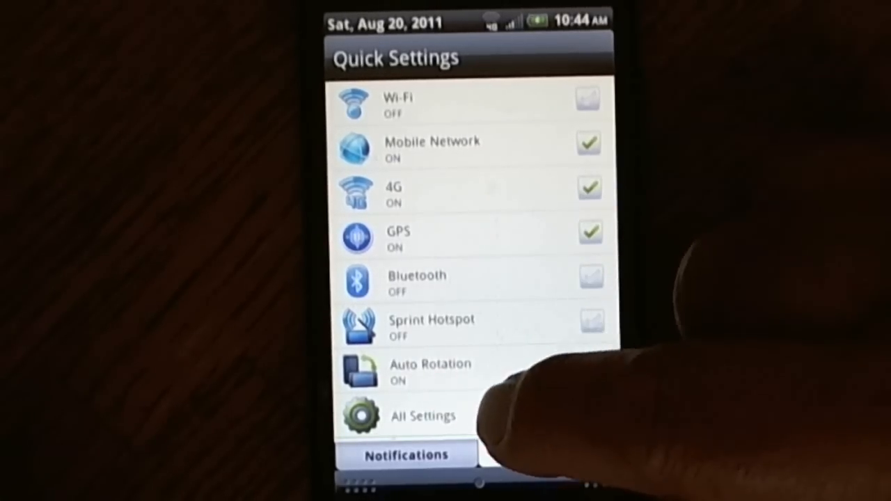
left_click(423, 415)
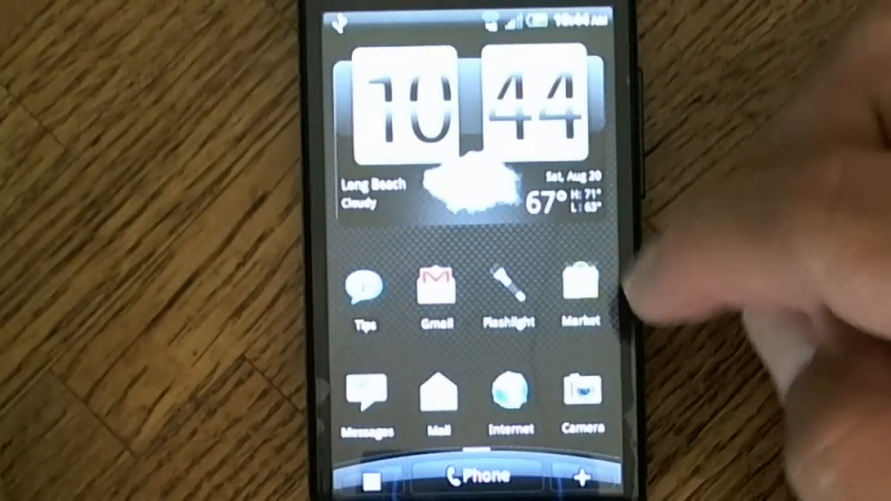
- Start Quadrant Standard's full benchmark and let it run to the results prompt
scroll("left", 3)
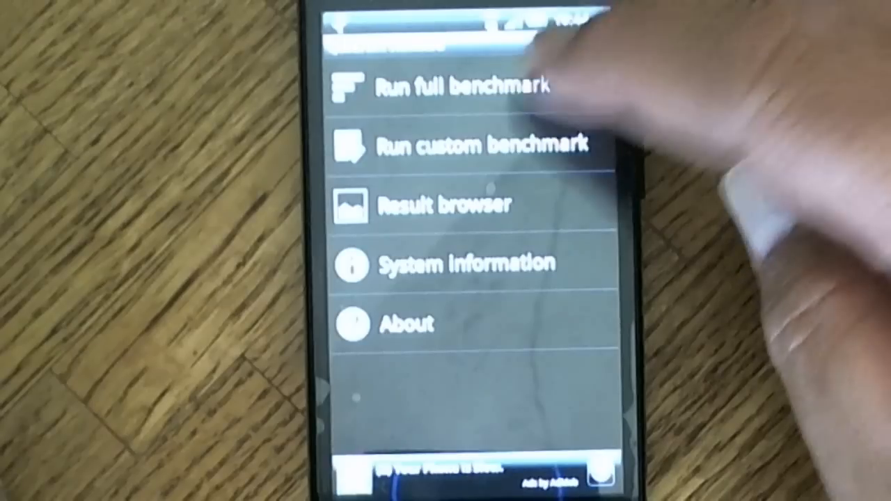
left_click(452, 86)
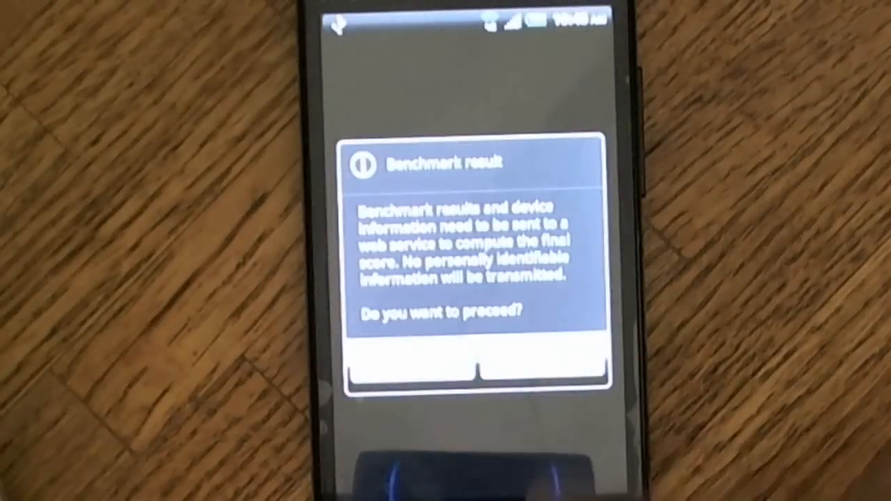
- Respond to the Benchmark result upload prompt to dismiss it
left_click(404, 369)
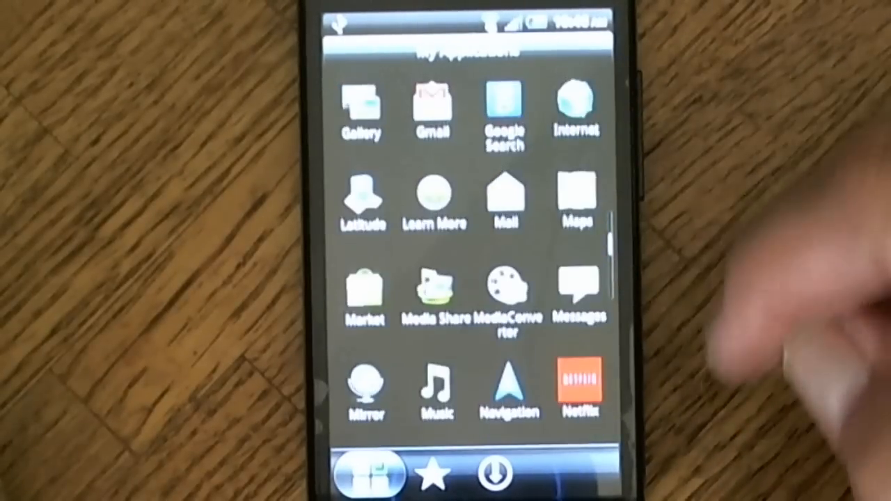
- Scroll through the full app list and launch Synergy Updater
scroll("down", 3)
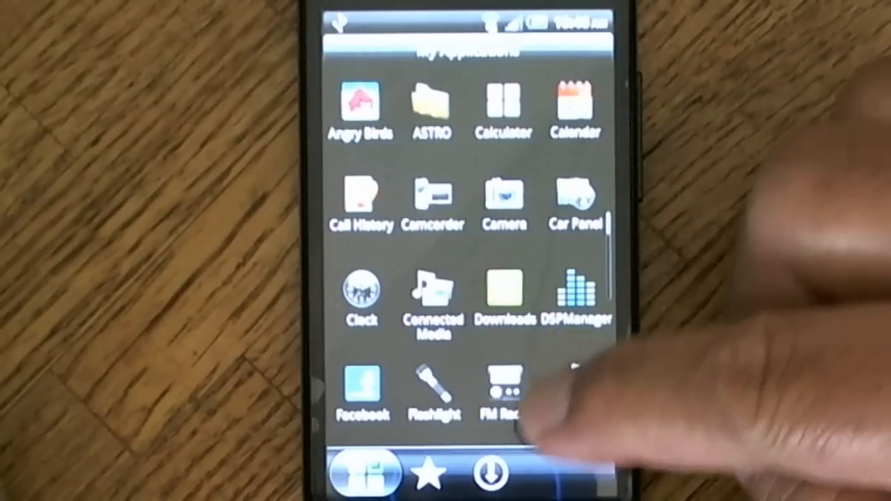
scroll("down", 3)
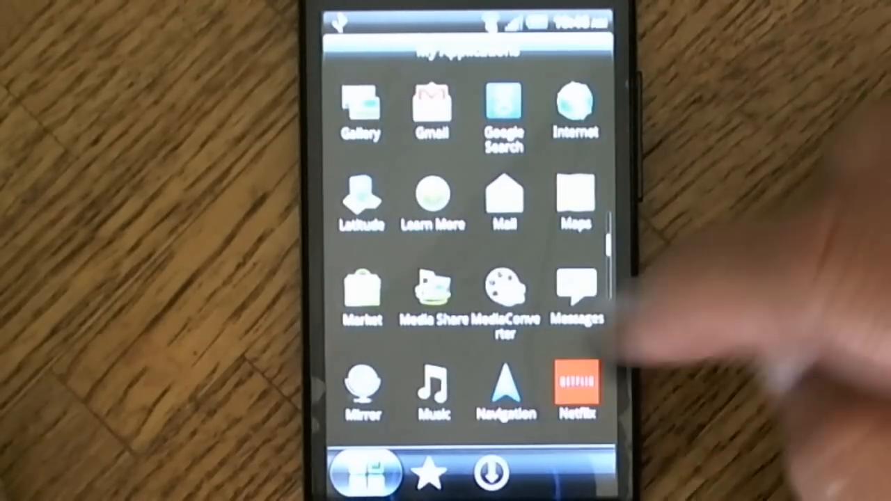
scroll("down", 3)
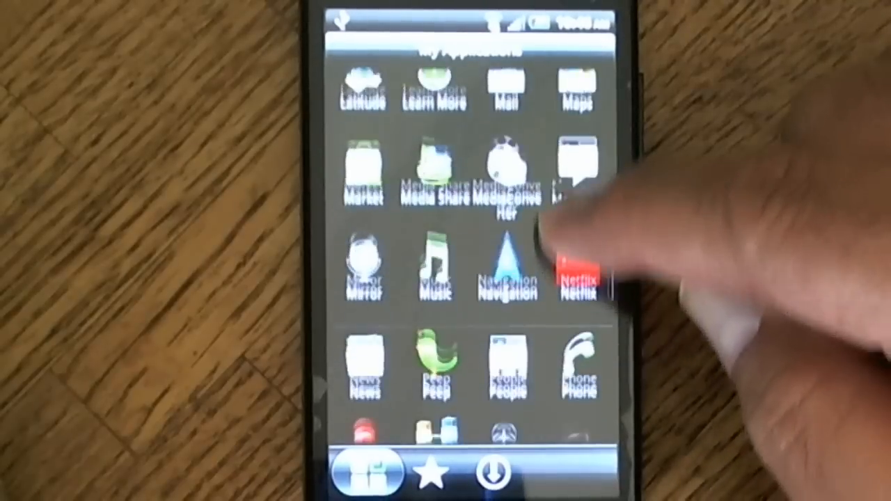
scroll("down", 3)
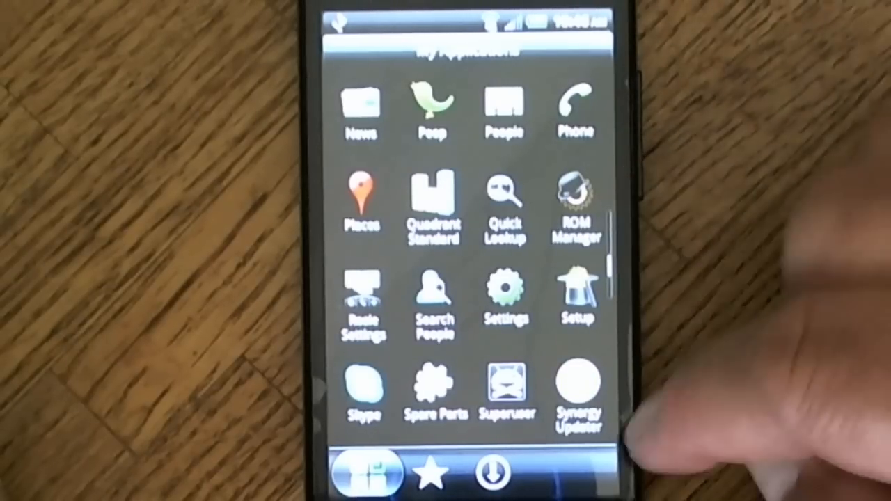
scroll("down", 3)
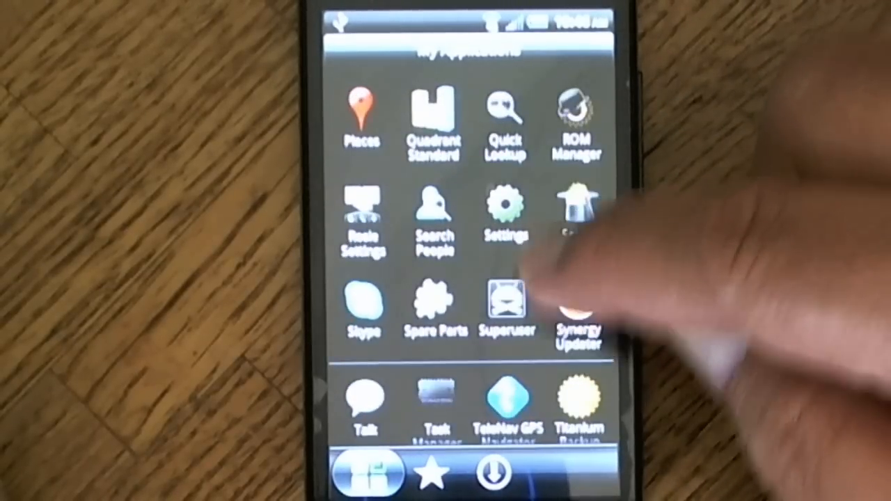
left_click(577, 306)
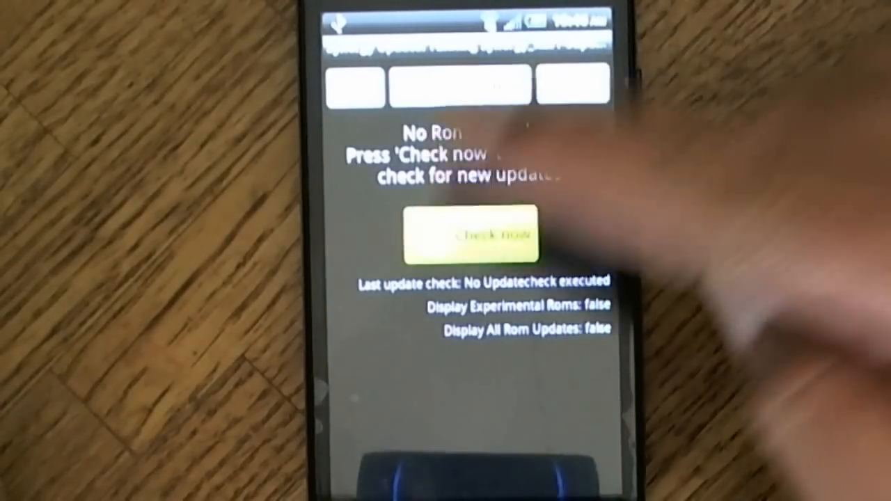
- Run Check now in the ROM updater to look for a new update
left_click(471, 234)
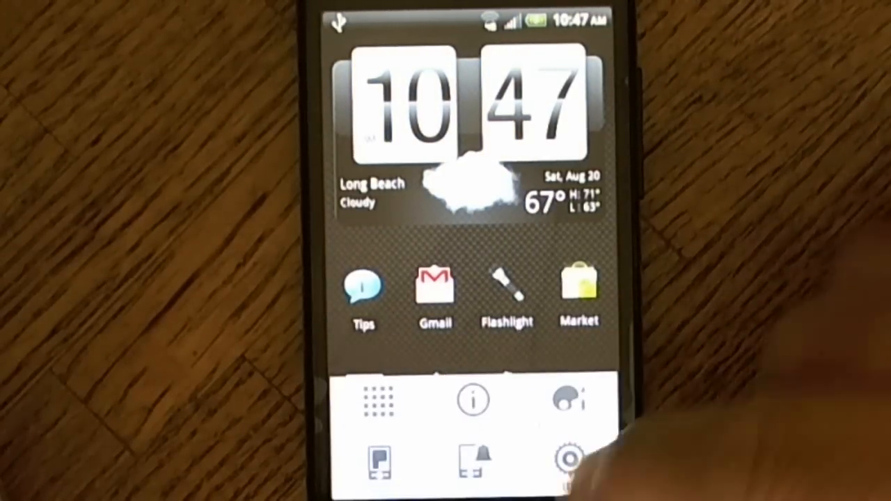
left_click(568, 461)
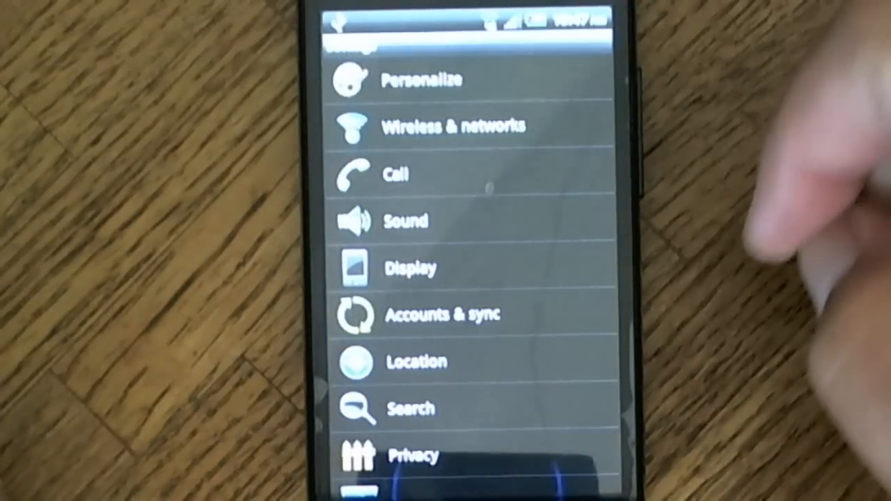
left_click(418, 79)
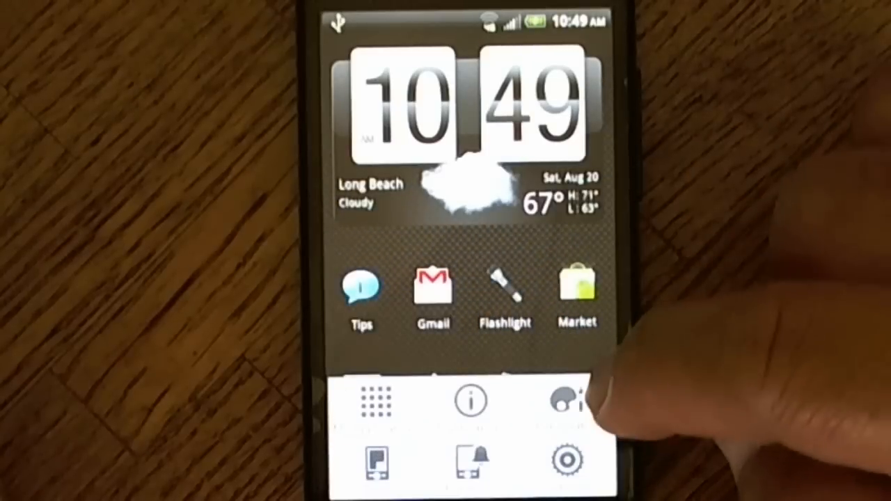
- Apply the Weather live wallpaper via Personalize > Wallpaper
left_click(564, 401)
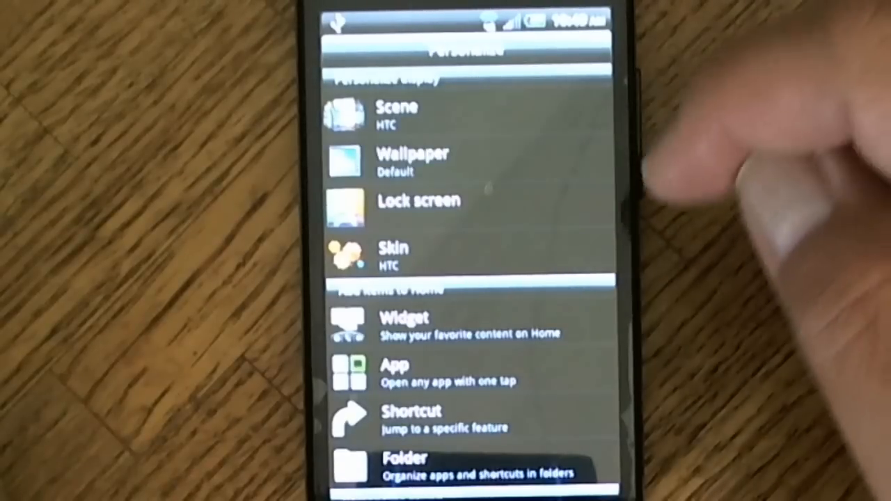
left_click(390, 160)
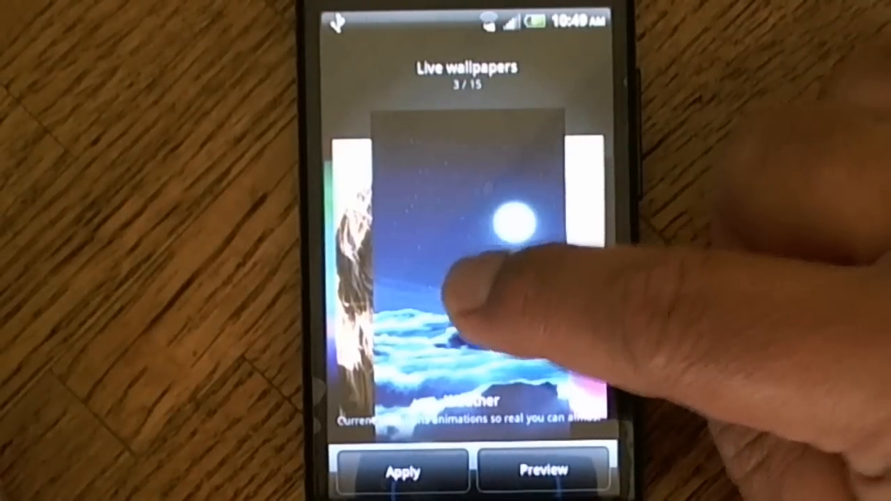
left_click(406, 471)
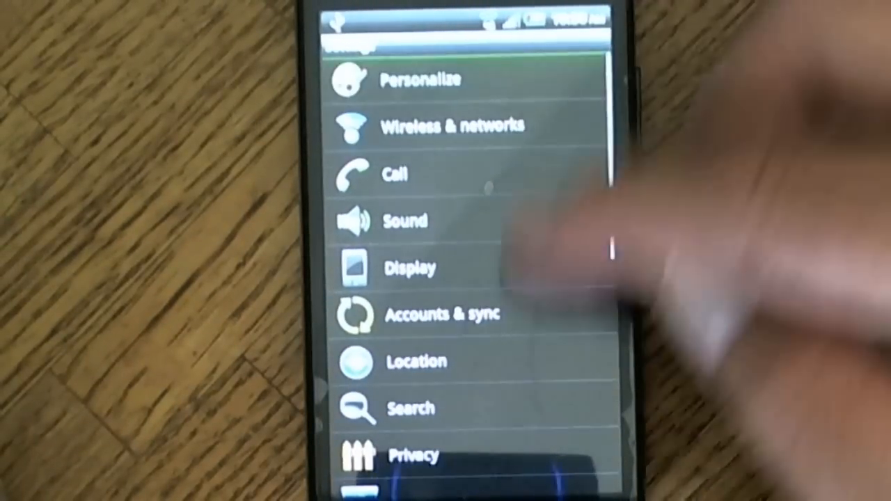
- Swipe the live wallpapers to Water (autumn leaves) and apply it
left_click(421, 78)
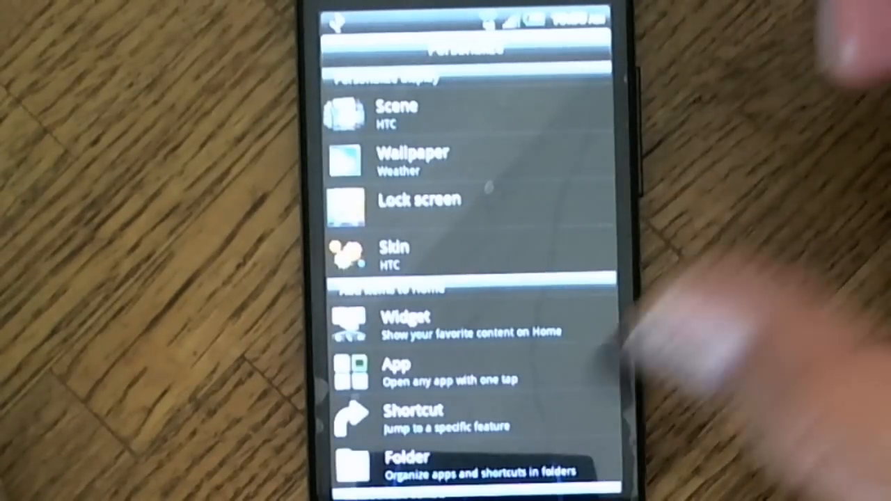
left_click(412, 160)
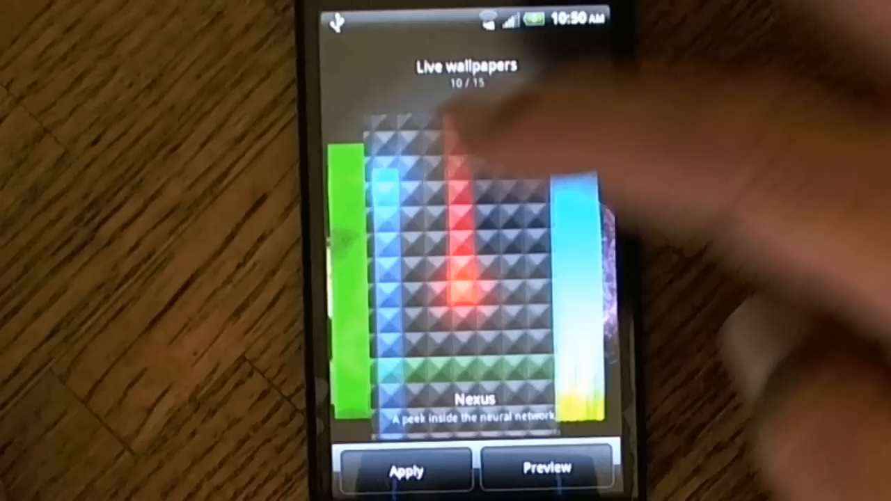
scroll("left", 3)
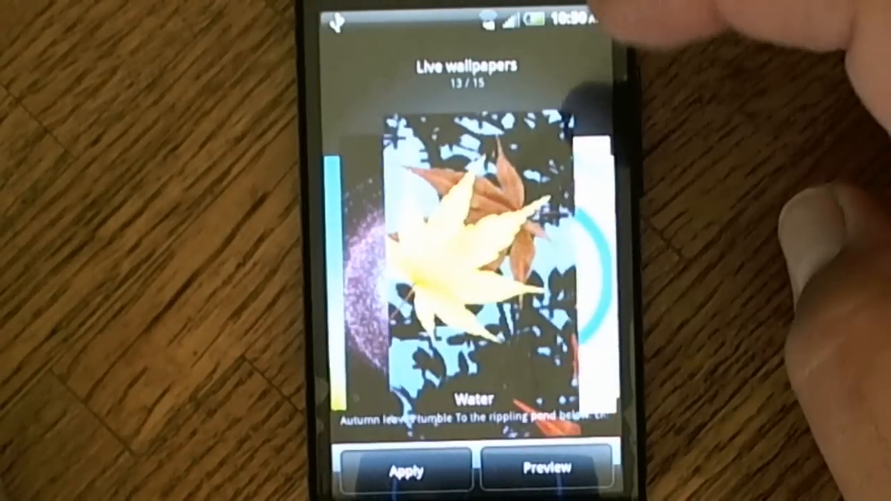
left_click(401, 471)
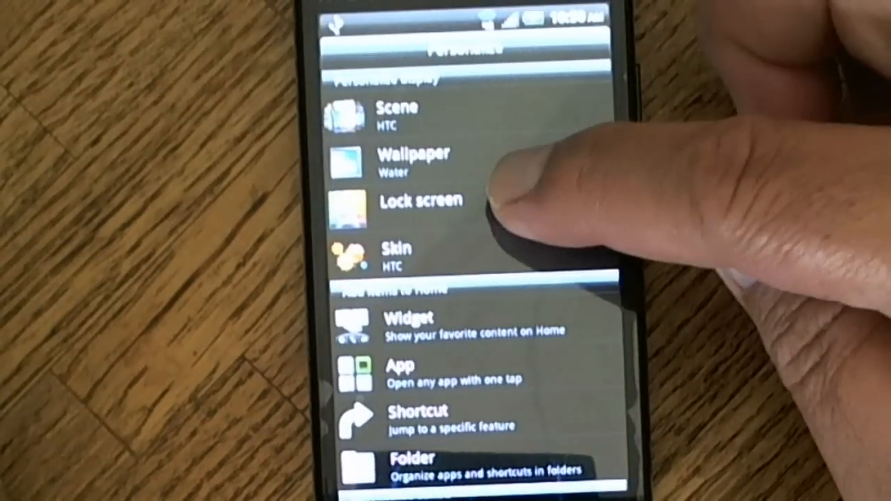
- Select the Analog Clock style for the lock screen
left_click(420, 200)
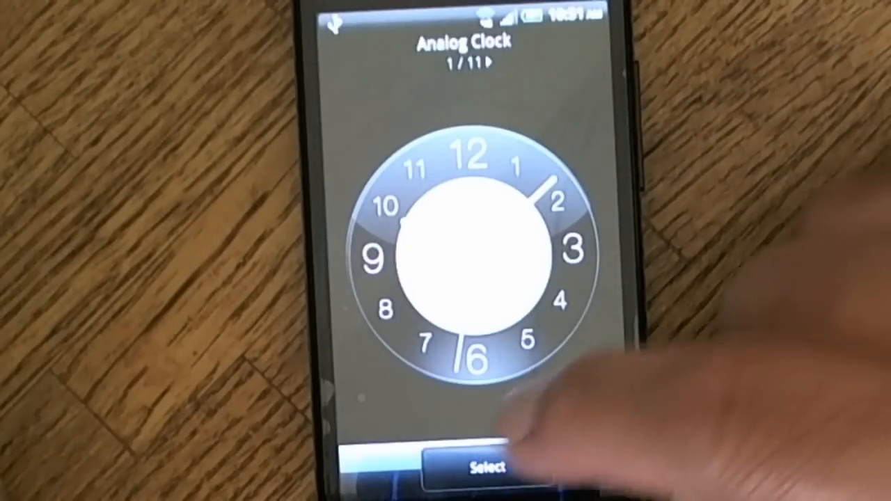
left_click(462, 465)
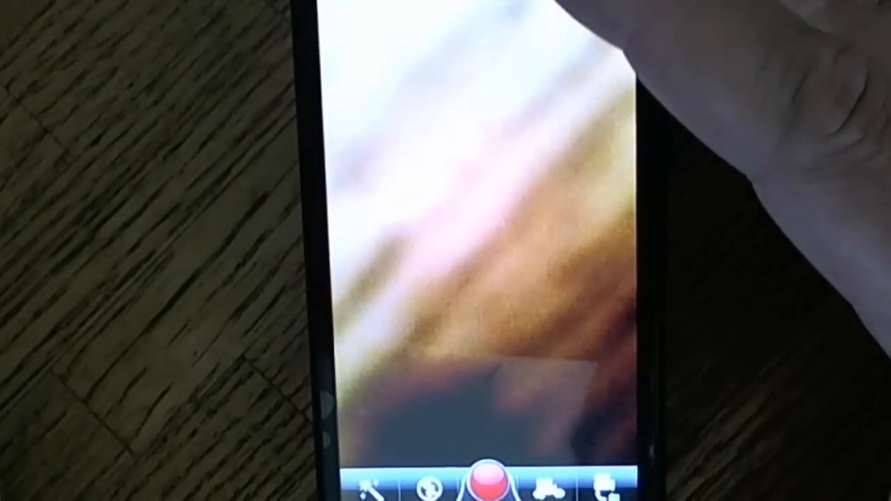
- Take a photo and bring up the camera's Settings panel
left_click(485, 479)
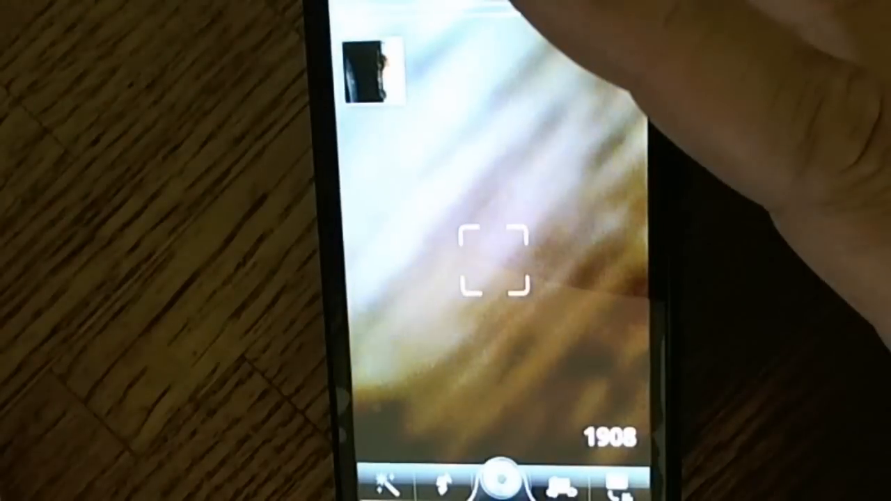
left_click(501, 476)
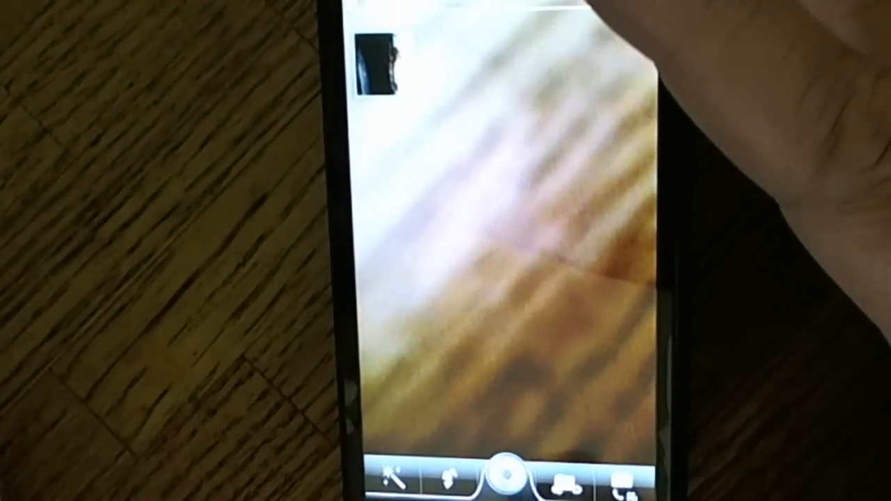
left_click(507, 472)
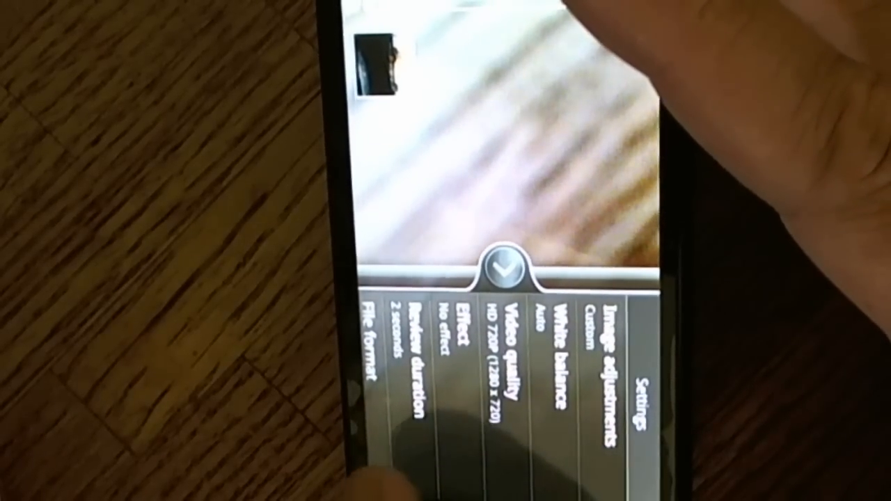
scroll("left", 3)
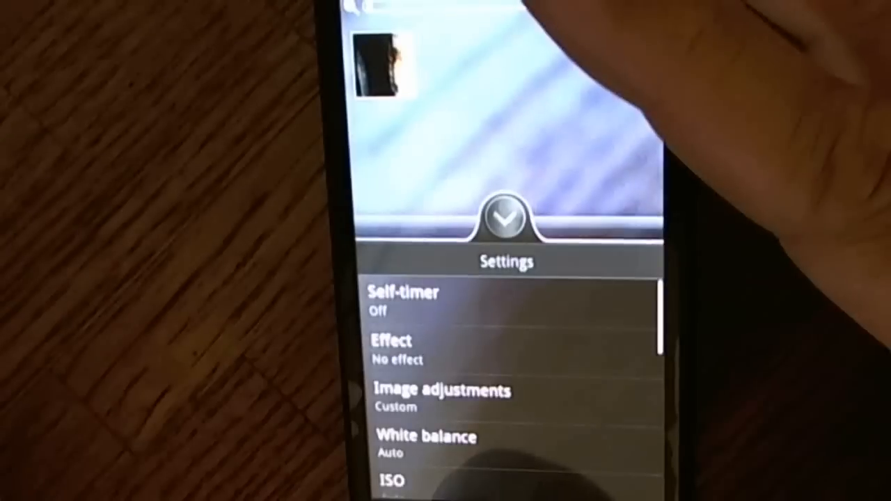
- Scroll the settings from Effect, White balance and ISO down to Geo-tag, Auto focus and Face detection
scroll("down", 3)
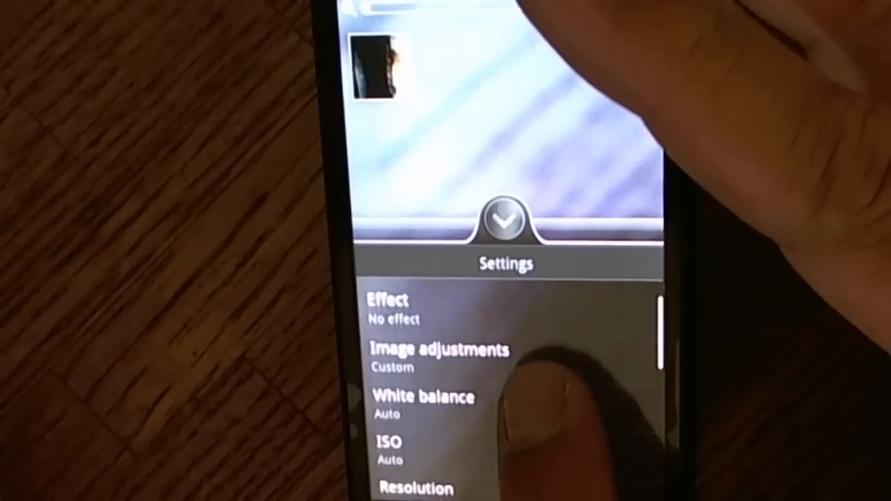
scroll("down", 3)
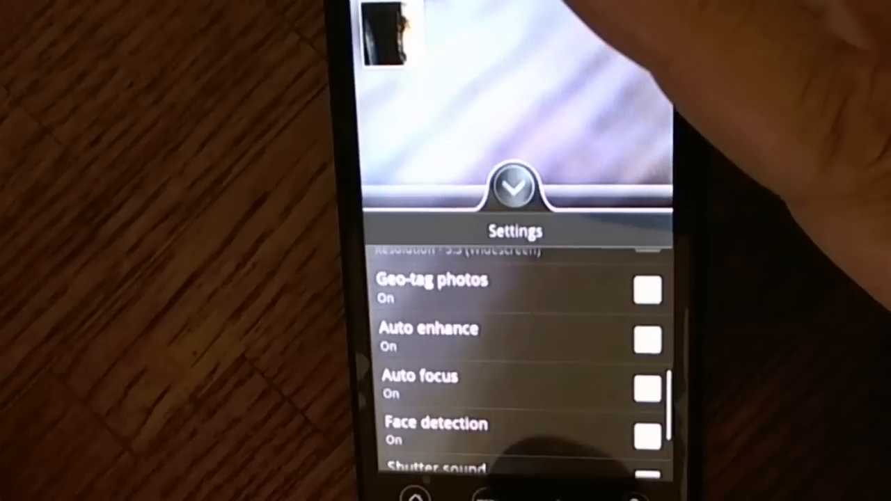
scroll("down", 3)
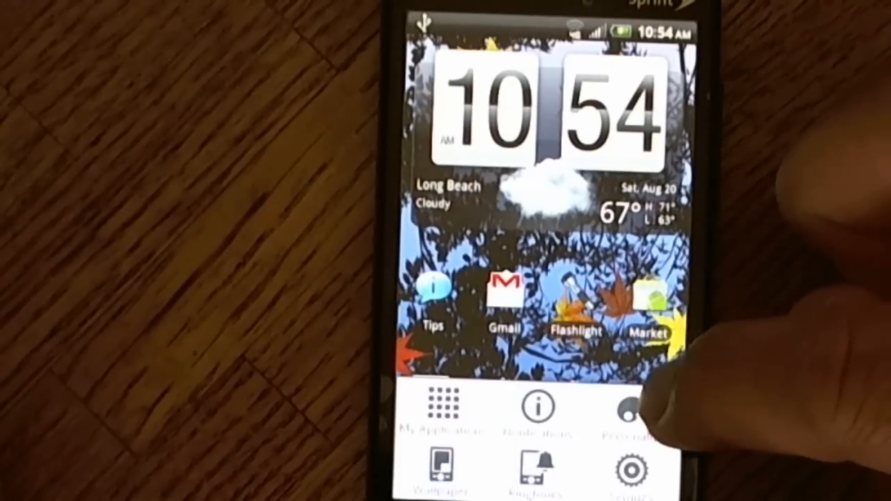
- From Settings, enter Personalize and browse the Scene and Wallpaper entries
left_click(629, 474)
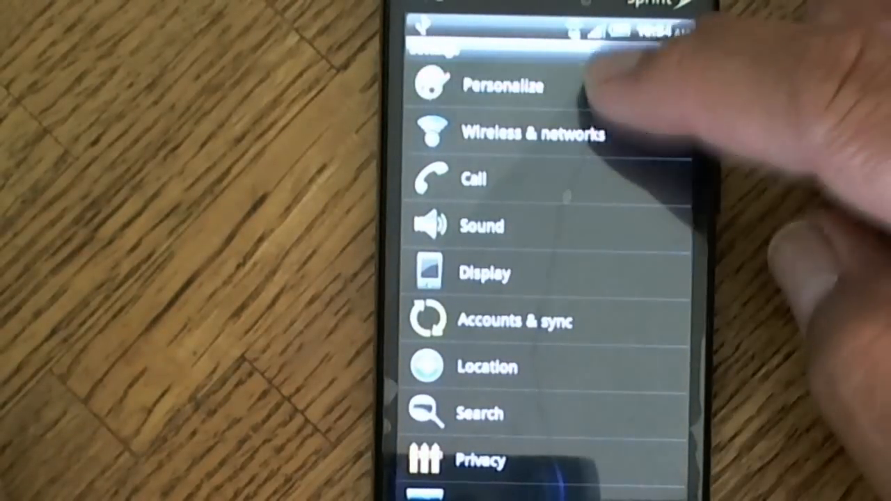
left_click(496, 83)
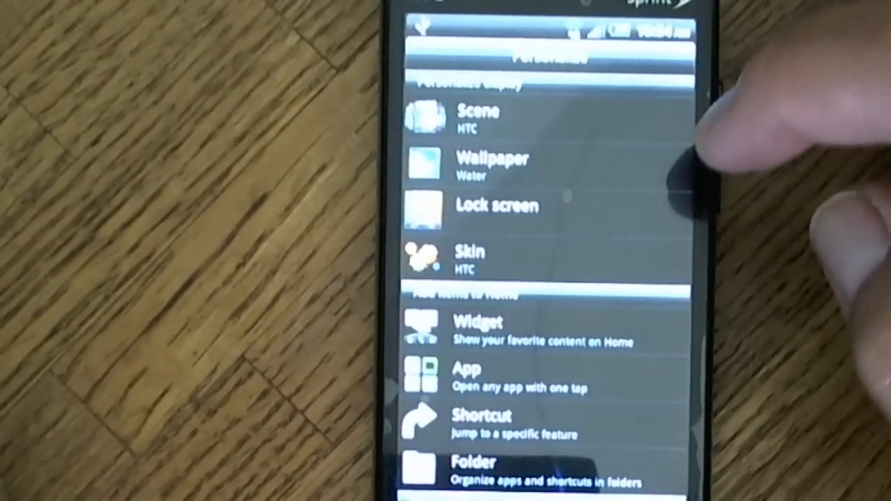
left_click(476, 119)
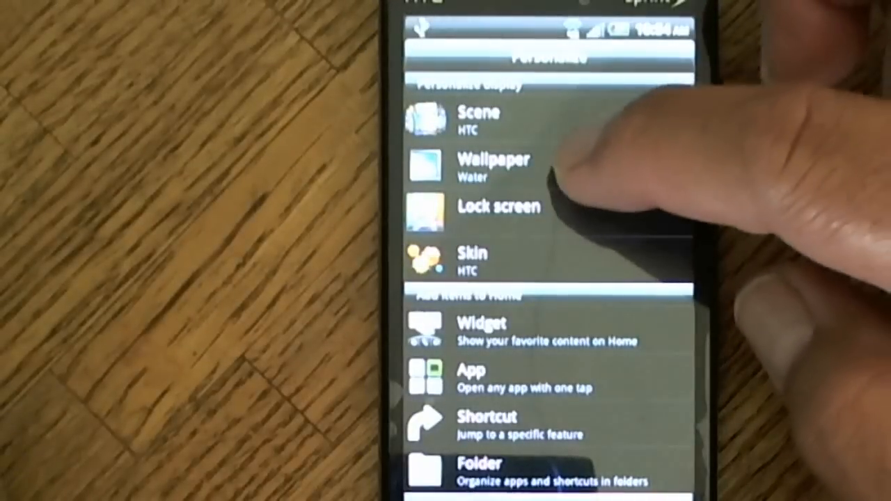
left_click(493, 164)
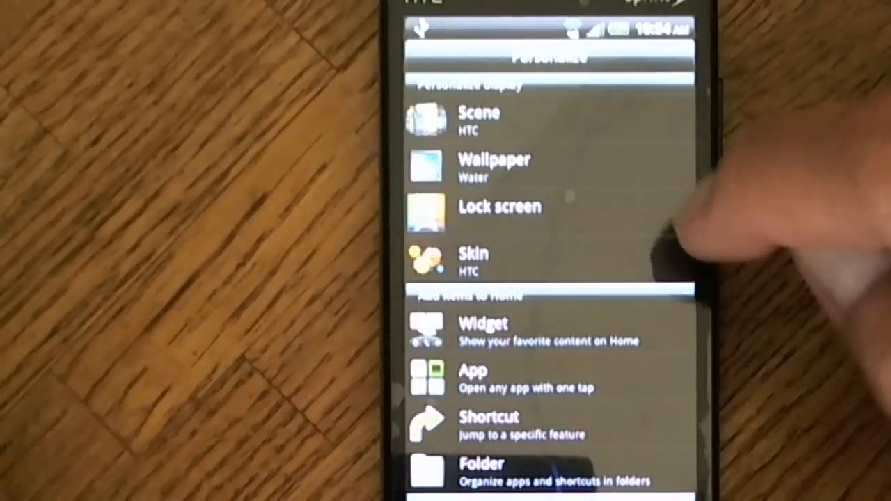
- Browse the Skin entry and the items to add to the Home screen
left_click(500, 207)
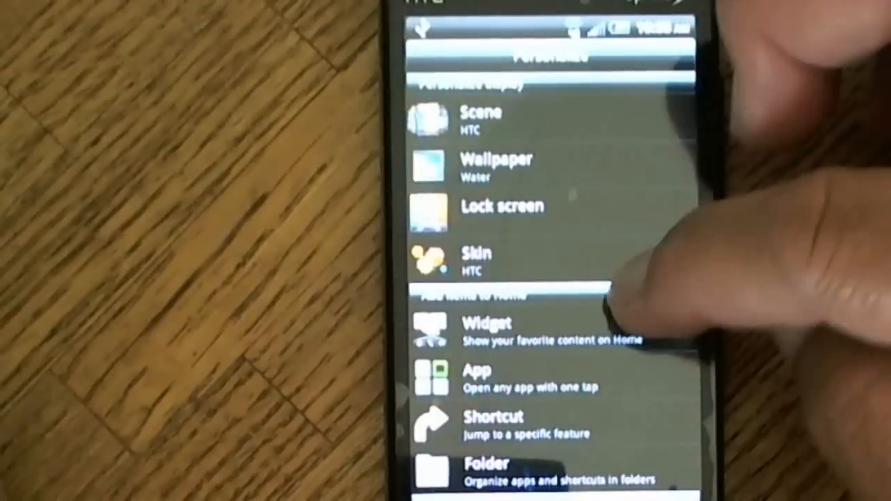
scroll("down", 3)
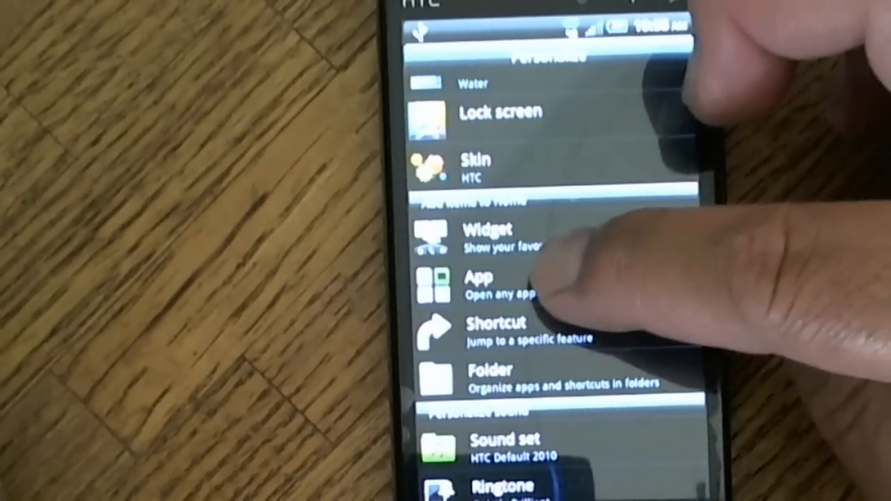
left_click(487, 286)
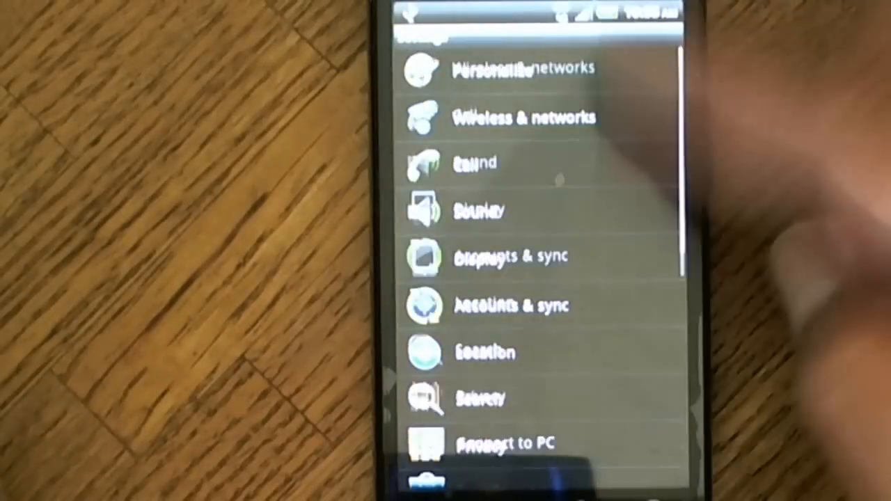
- Scroll down Settings and view the firmware, baseband and kernel version details
scroll("down", 3)
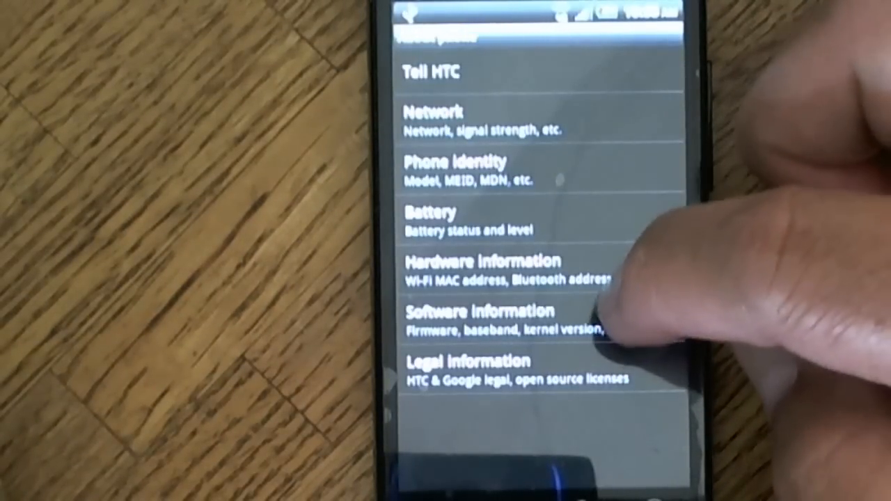
left_click(478, 312)
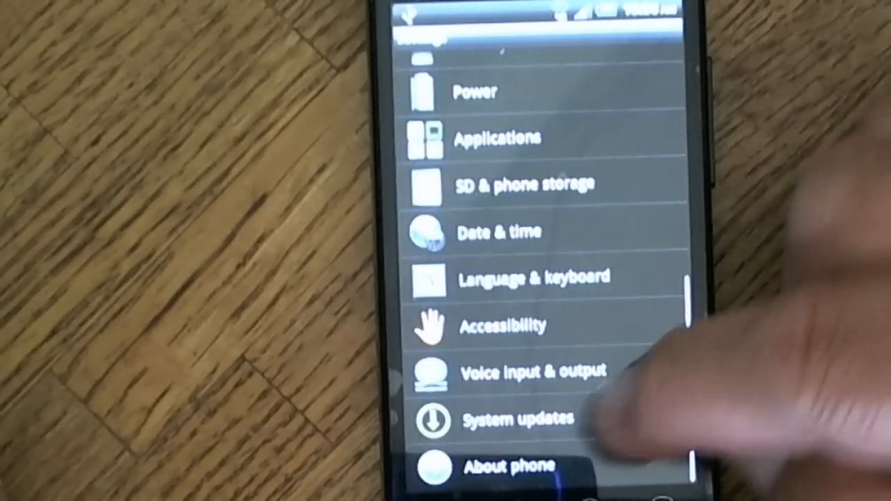
- Run a system update check and acknowledge the 'Your phone is up to date' message
left_click(516, 418)
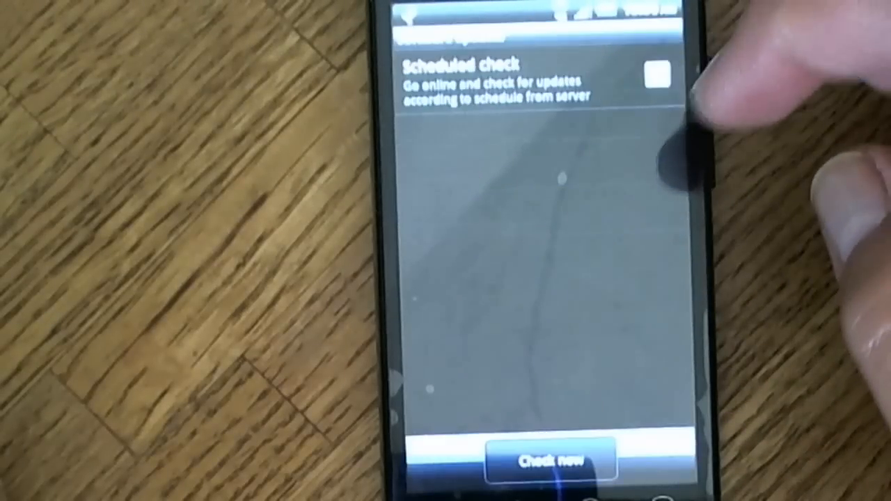
left_click(550, 460)
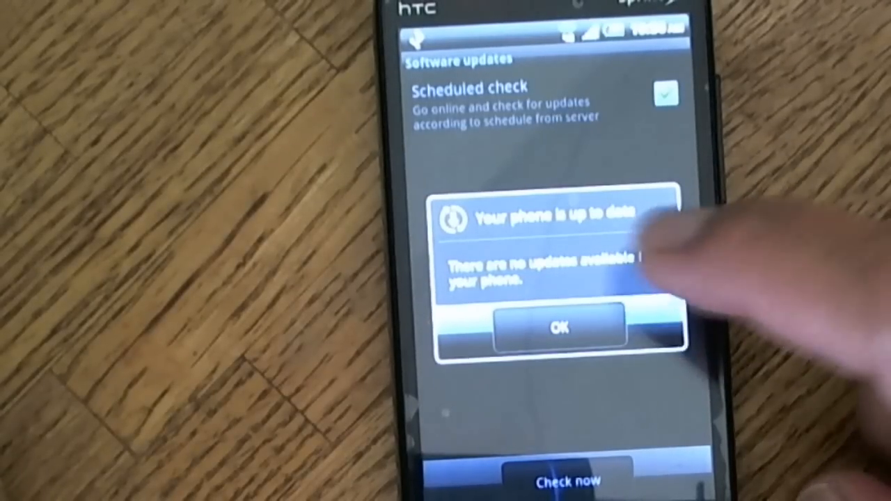
left_click(561, 329)
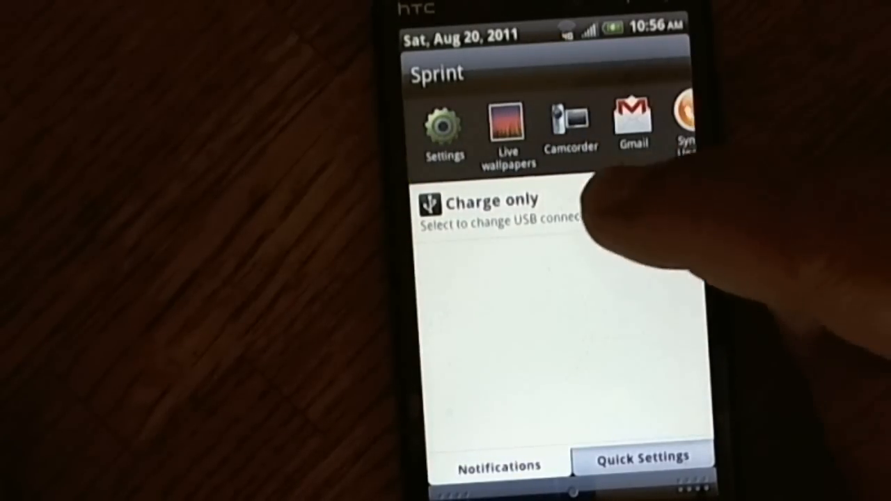
- Show the Quick Settings toggles for Wi-Fi, Mobile Network, 4G and GPS in the notification panel
left_click(642, 457)
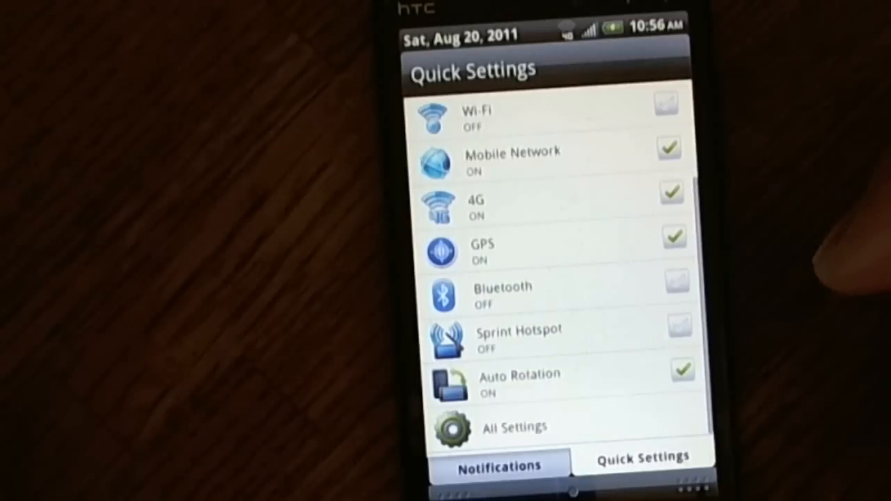